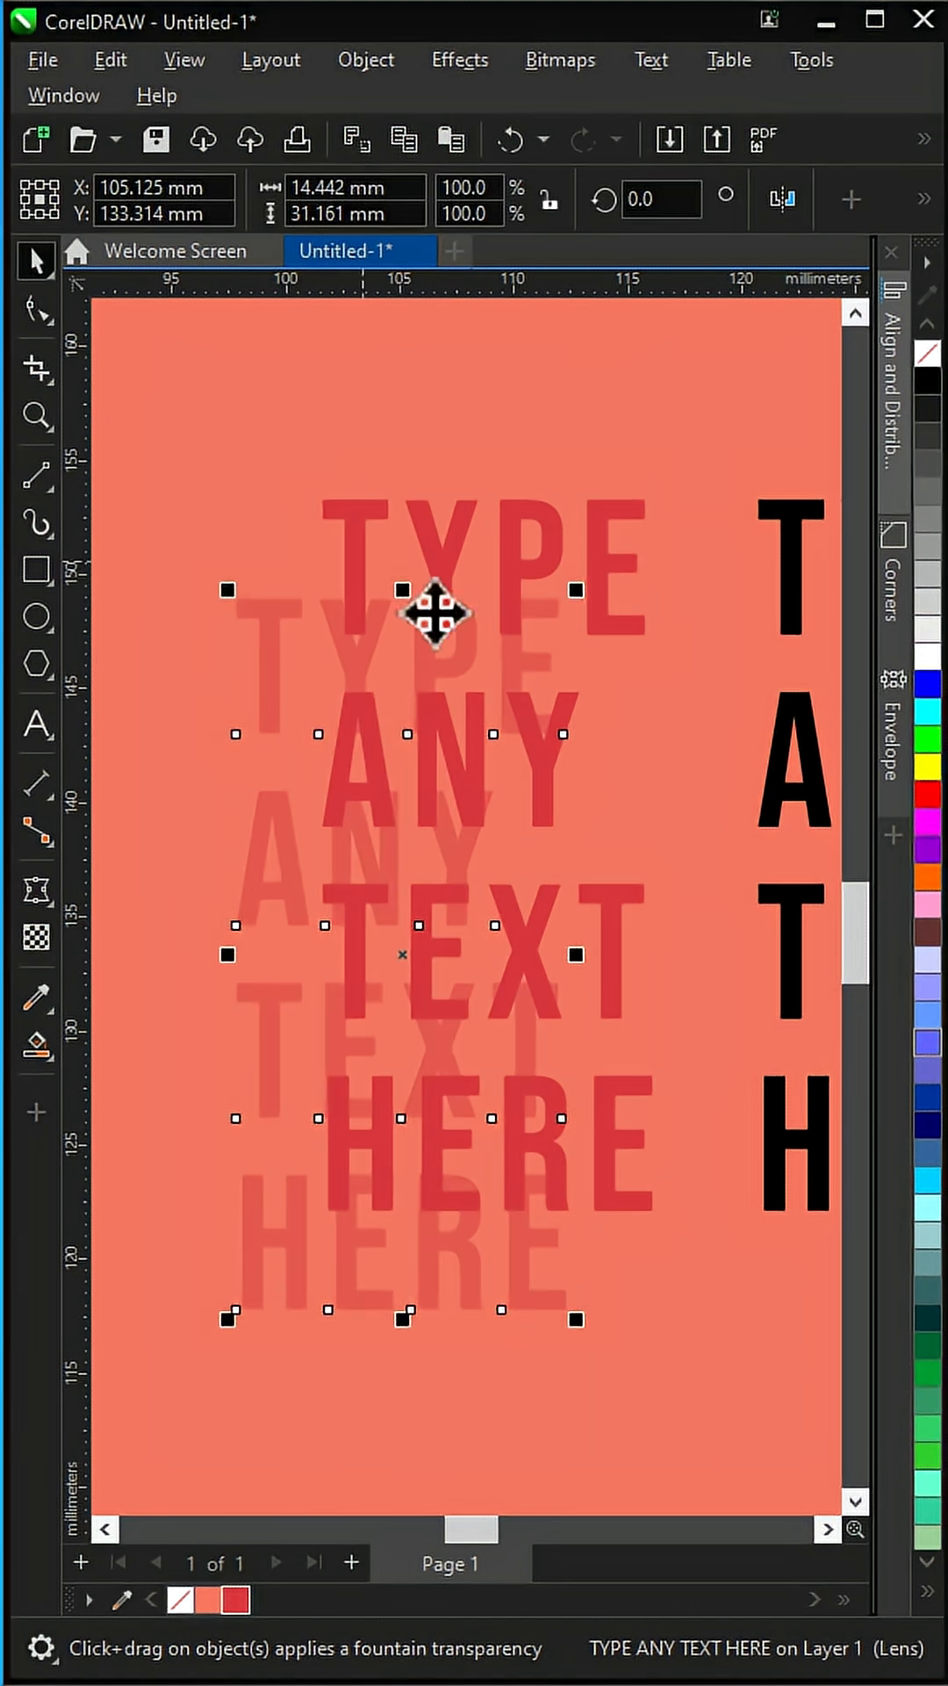
Step: Reorder the solid red text via the context menu's Order arrangement option
right_click(430, 618)
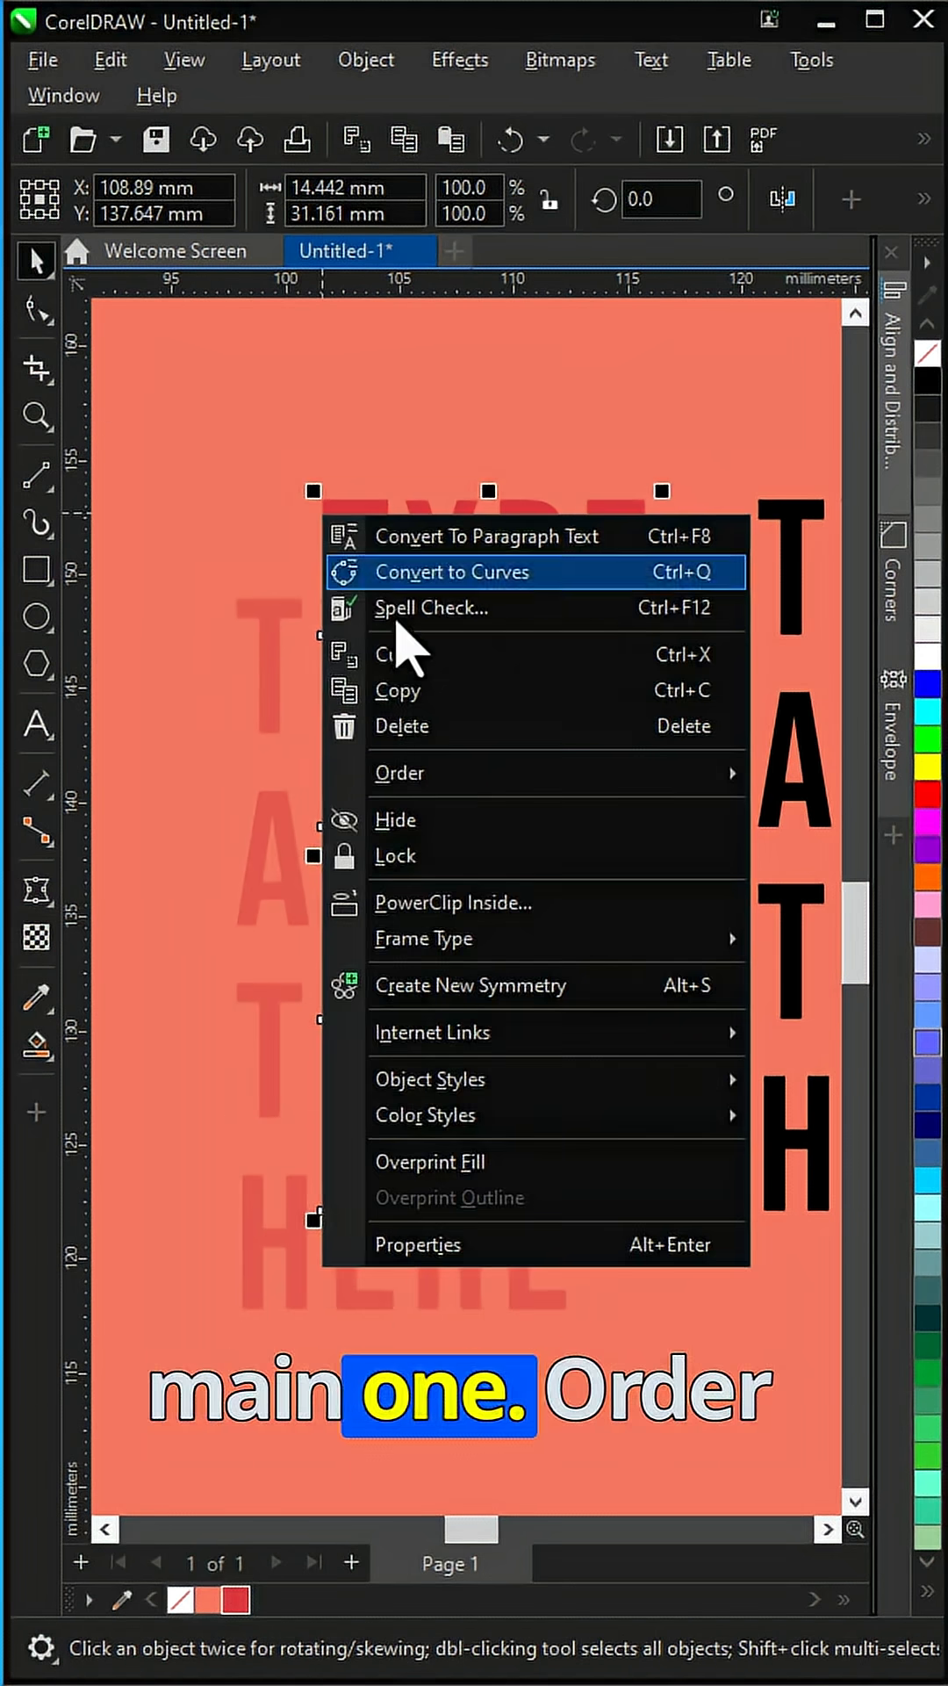
left_click(457, 571)
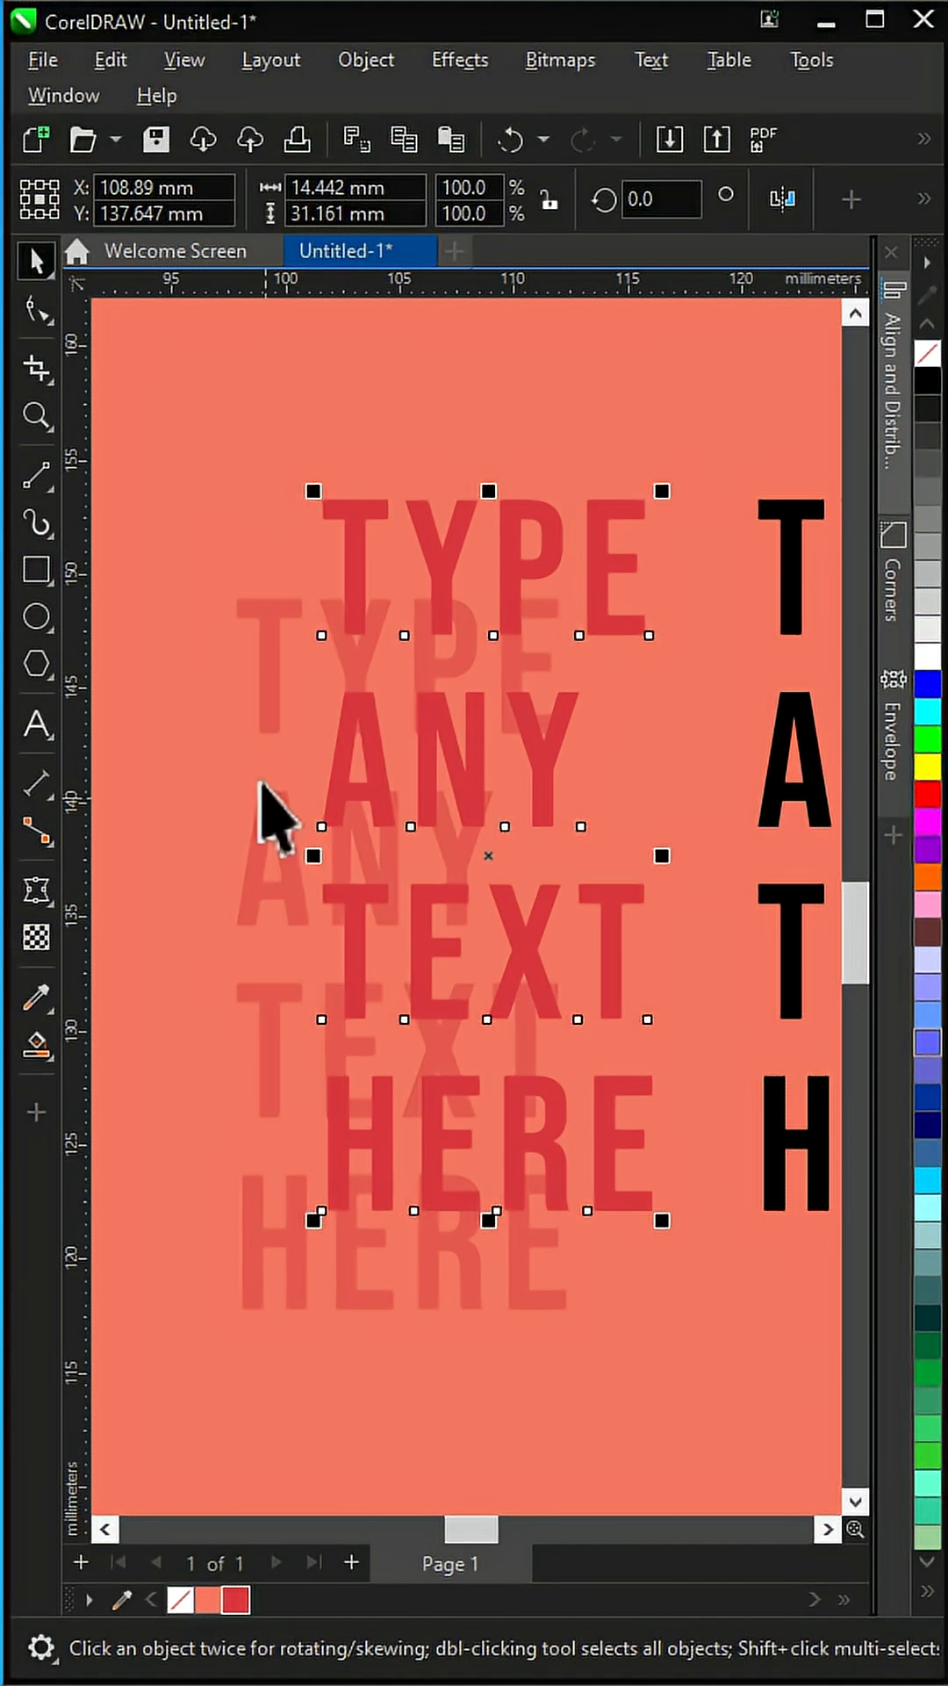
Step: Blend the red text to its faded copy for a stepped 3D shadow, then return to Pick
left_click(35, 890)
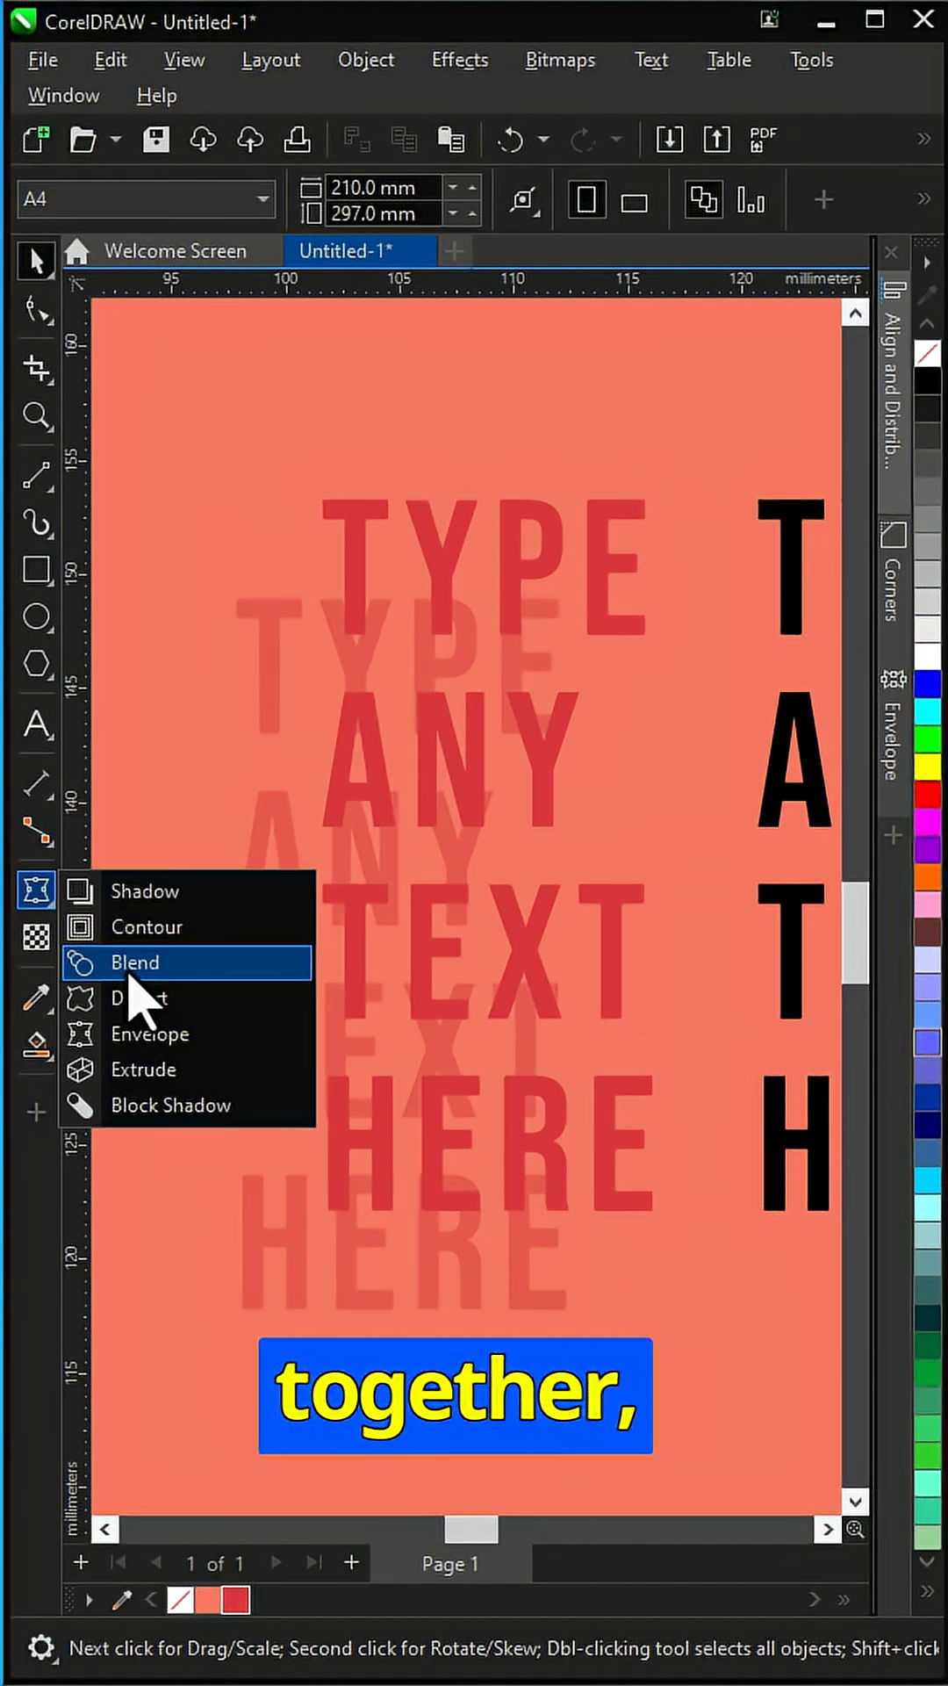
left_click(135, 962)
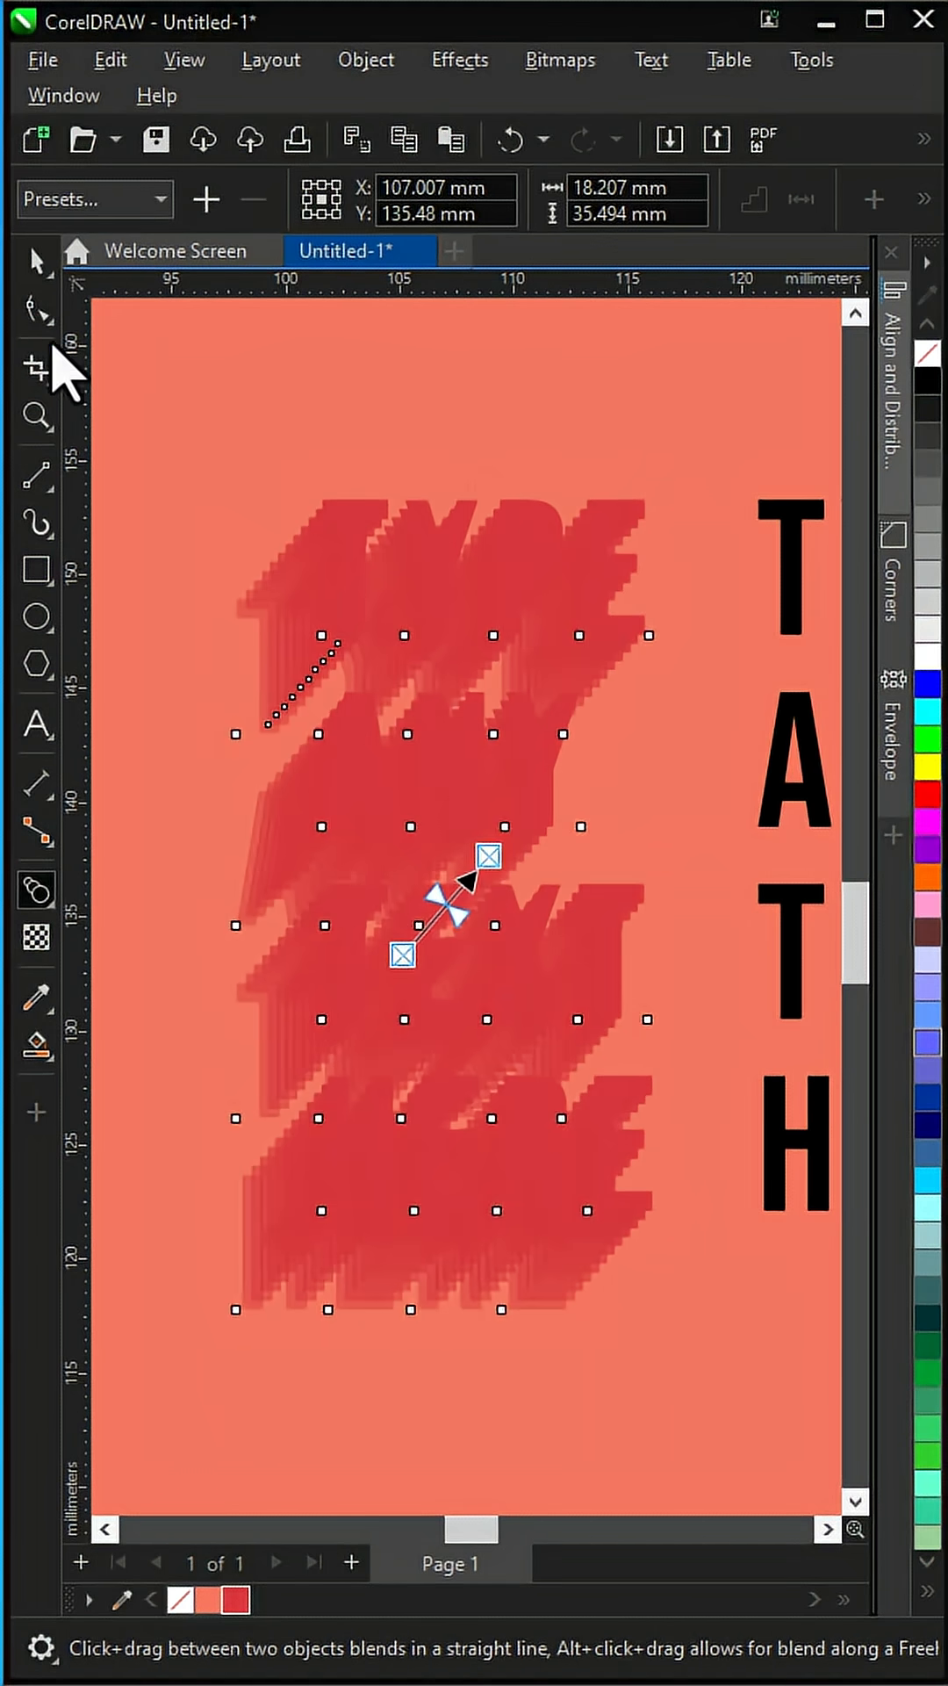
left_click(35, 262)
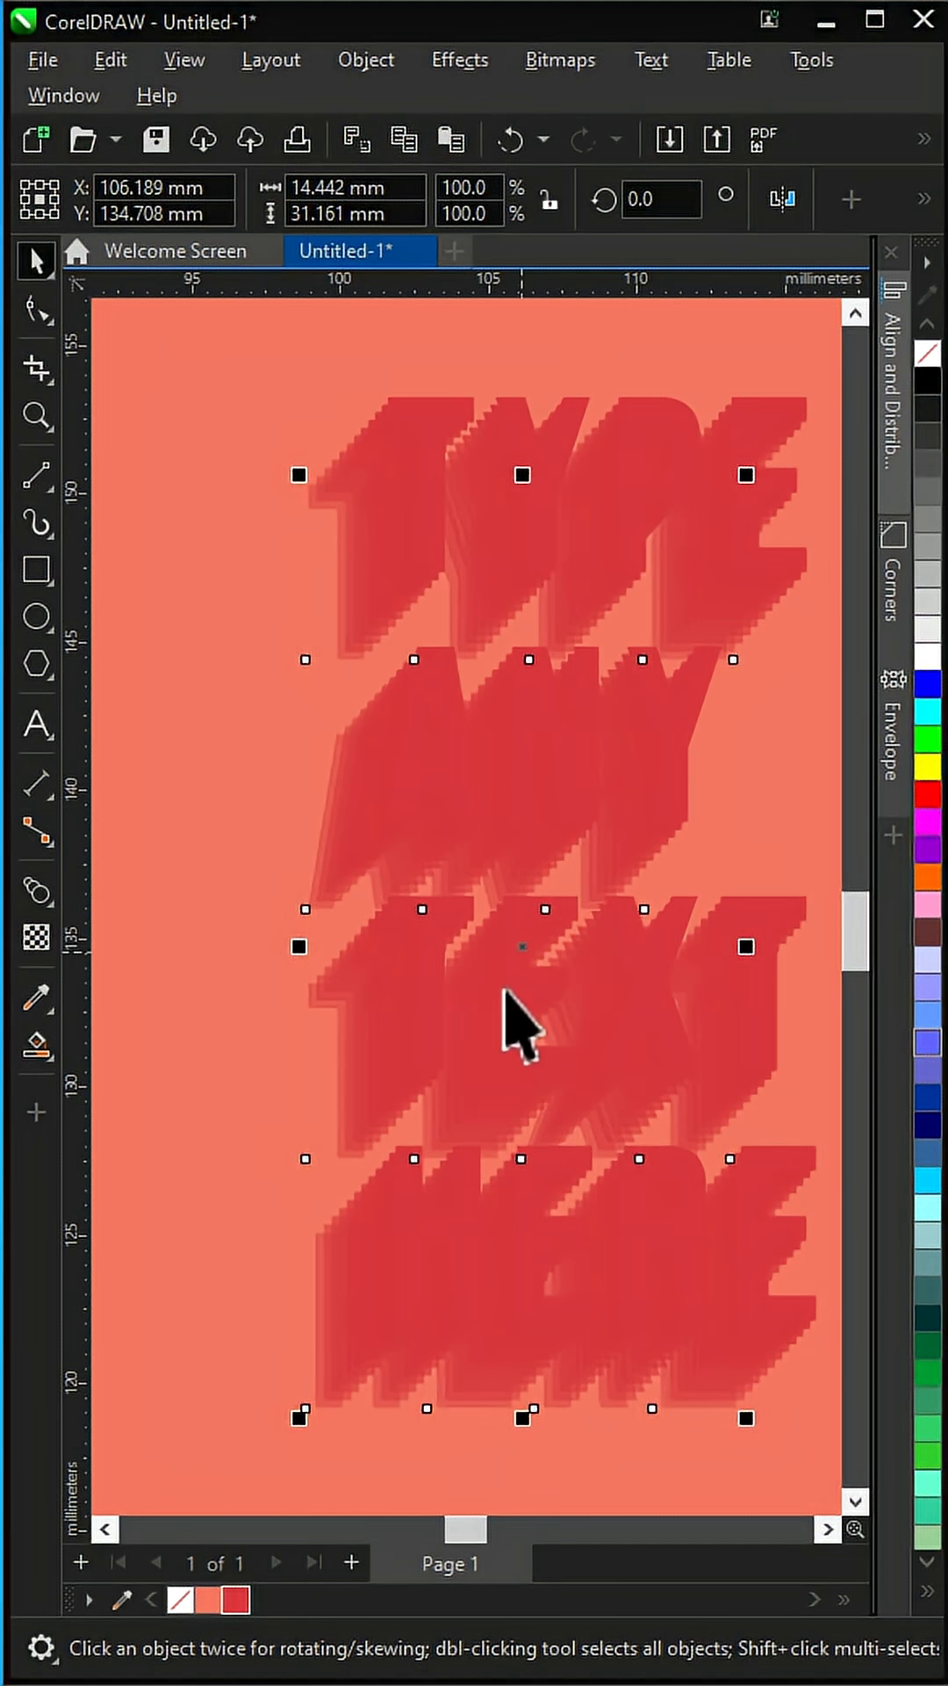
Step: Give the faded copy 100 transparency so the shadow's far end fades out, then deselect
left_click(35, 936)
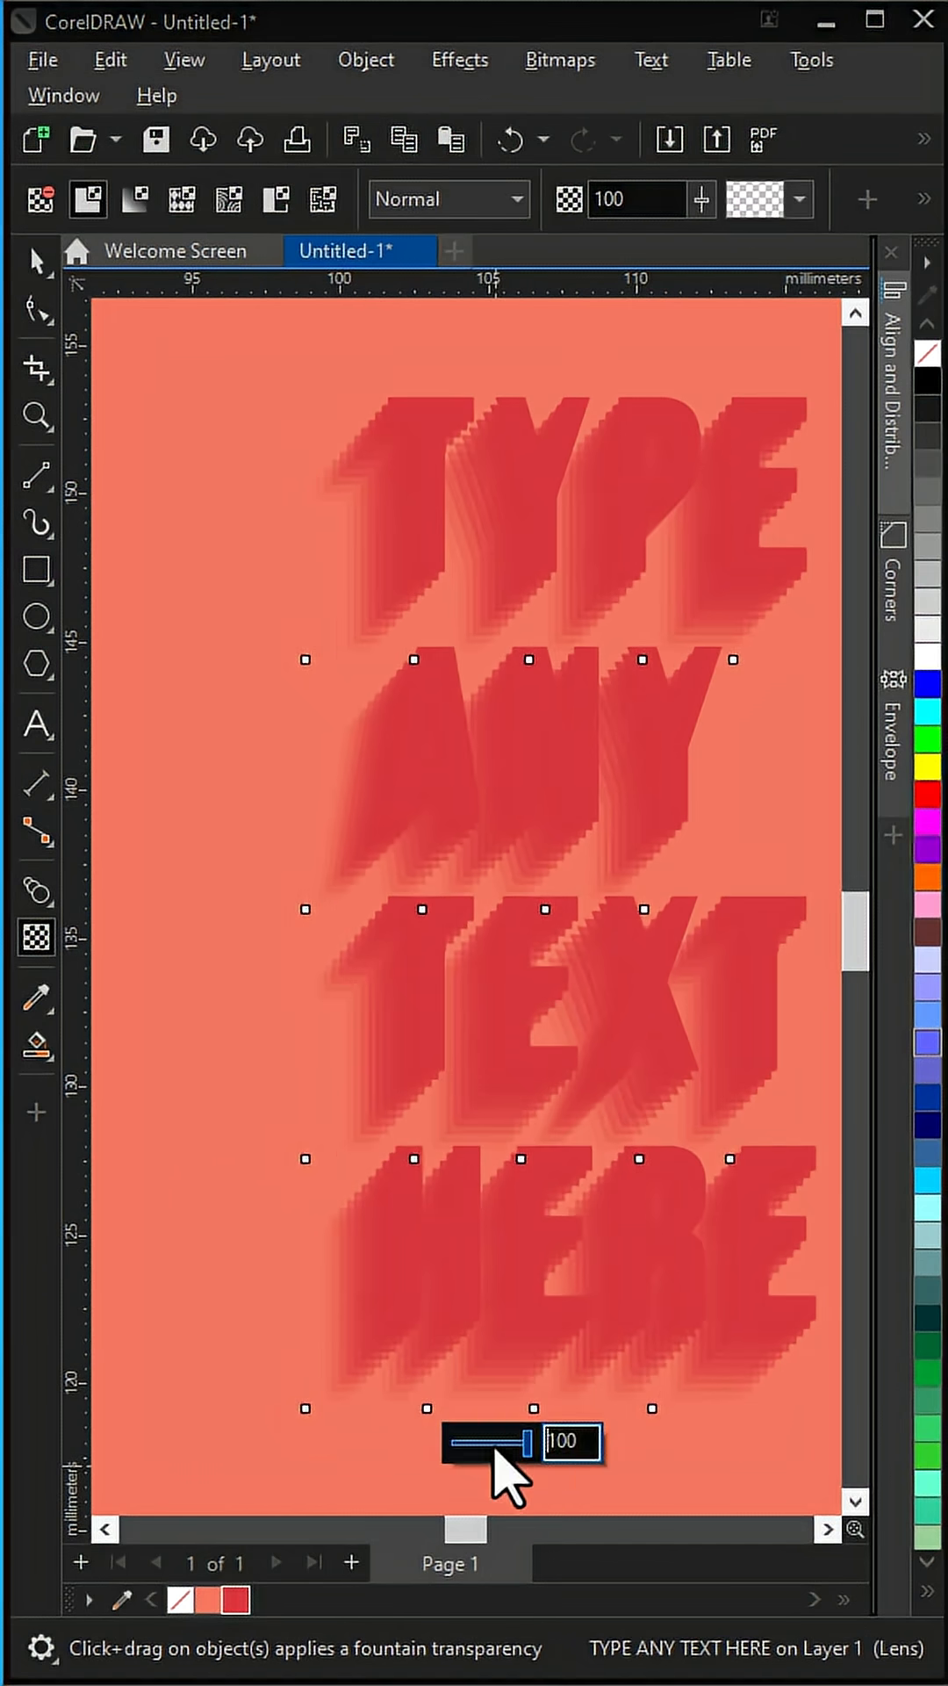
left_click(35, 262)
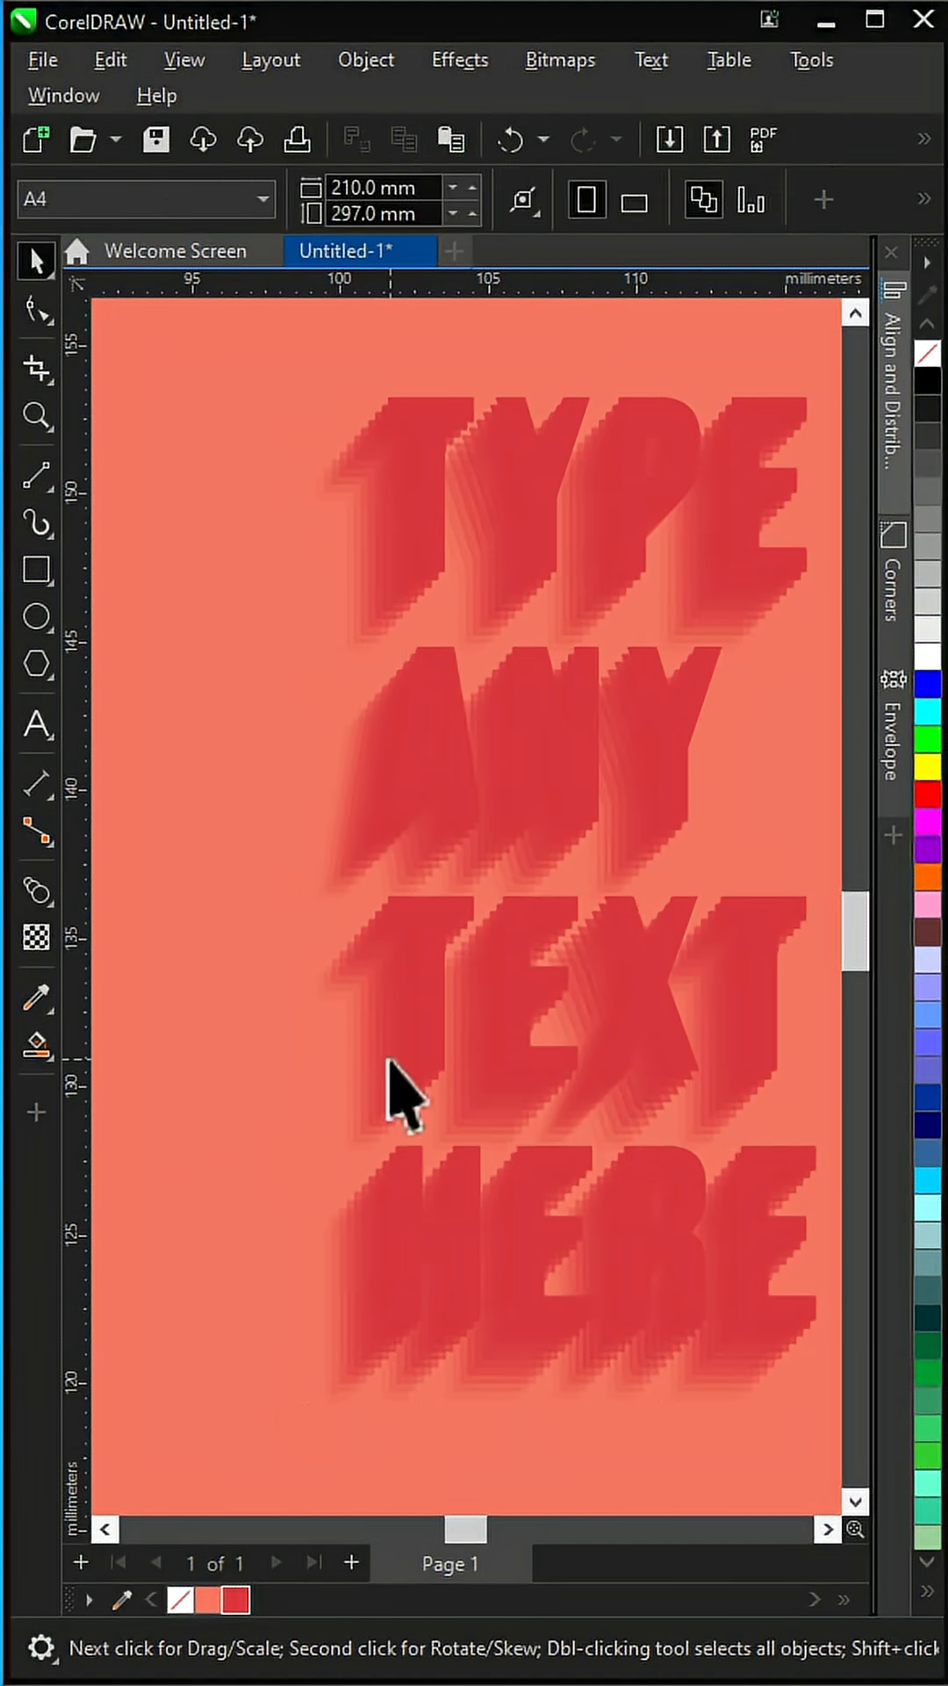
left_click(404, 1086)
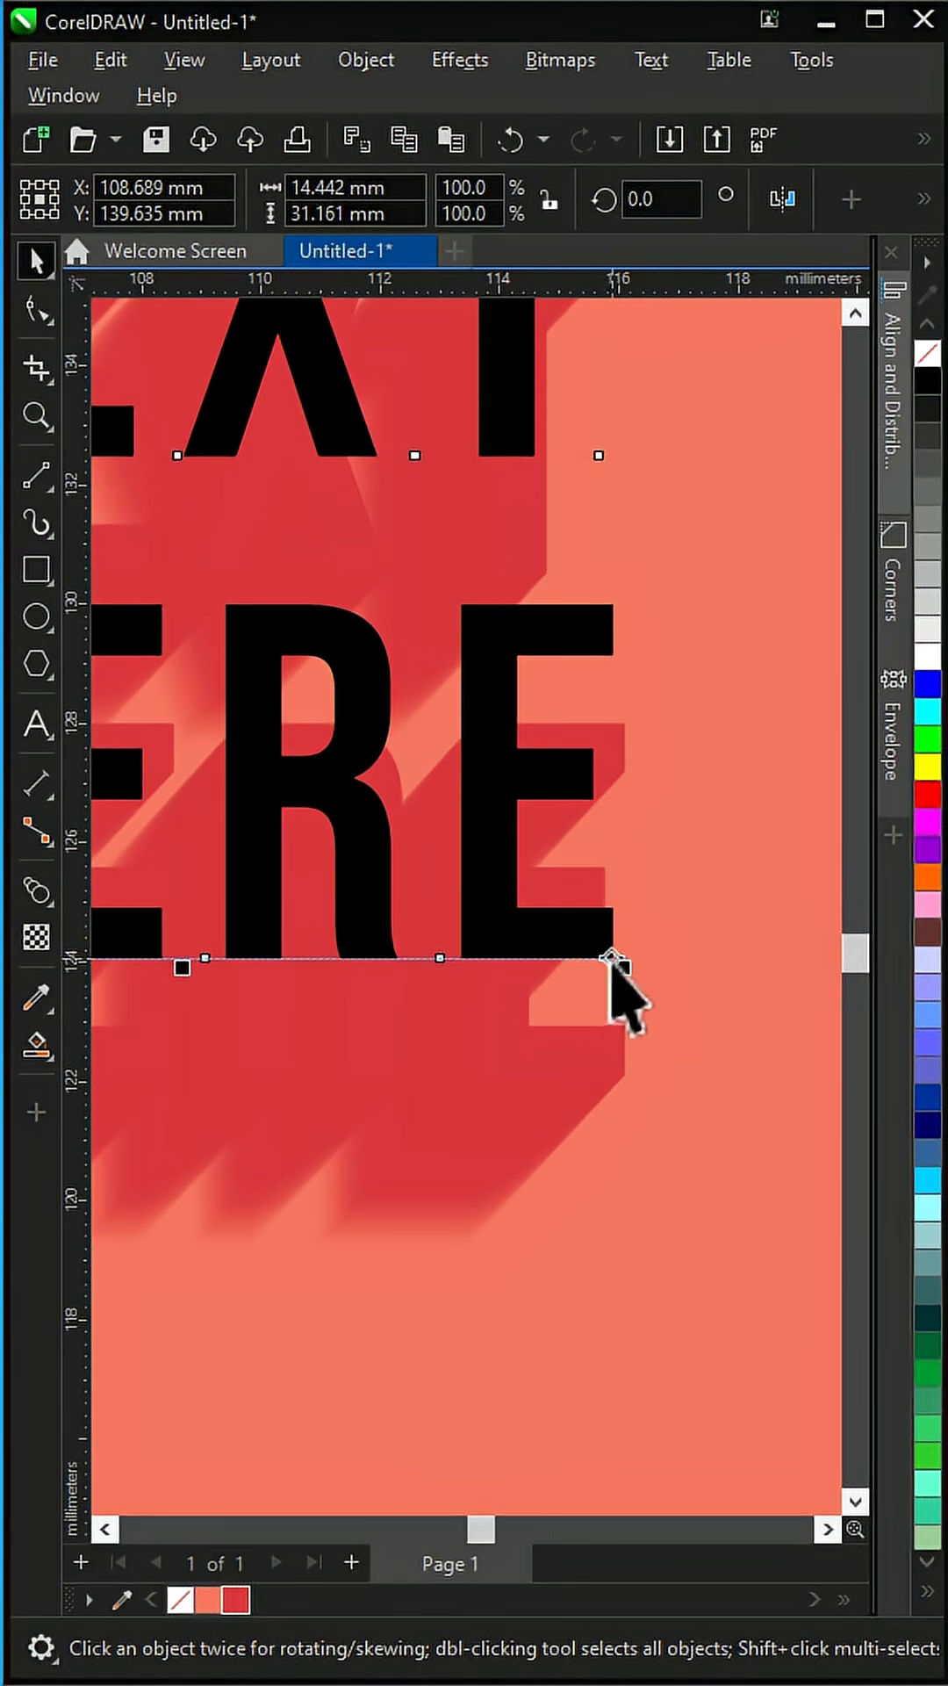
Step: Snap the black text's corner onto the red text's bottom-right corner over the shadow
left_click_drag(613, 958, 618, 1075)
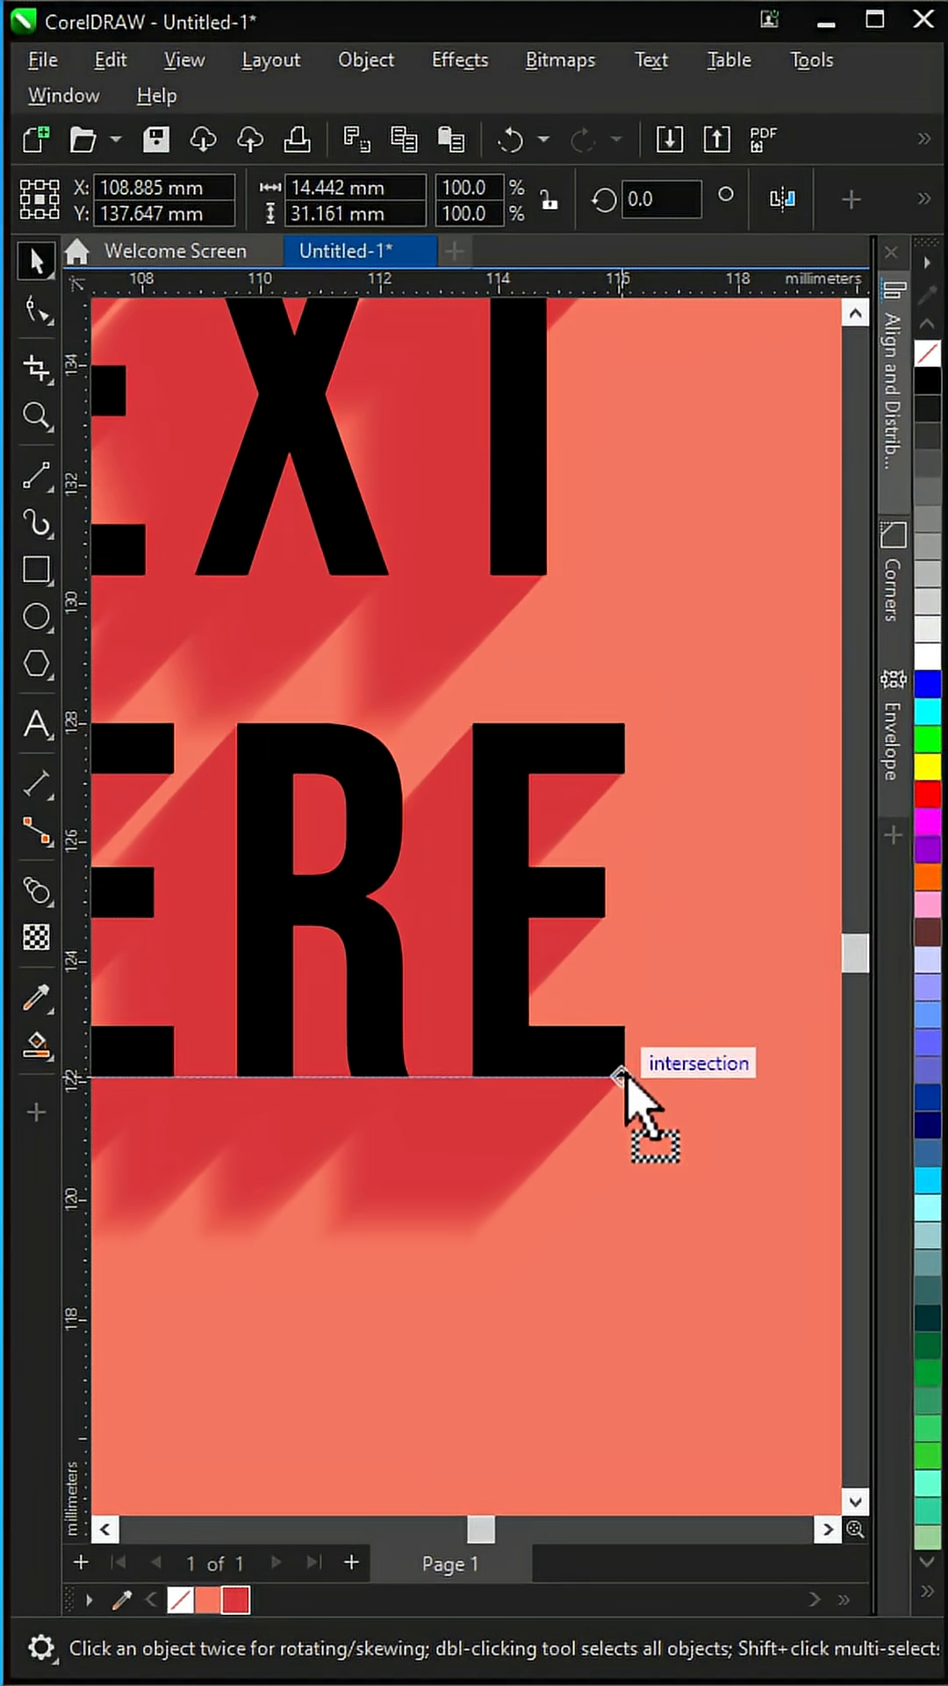